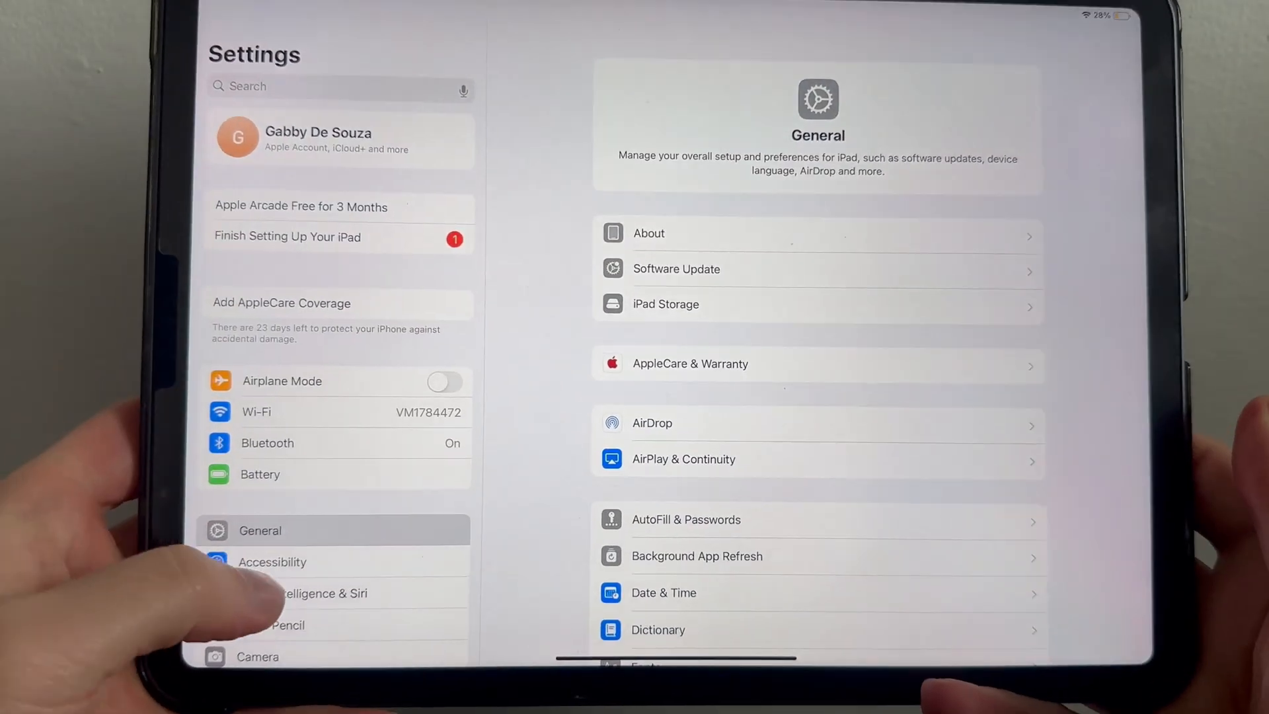
Scroll the Settings sidebar and the Apps list down to the F section.
scroll("down", 3)
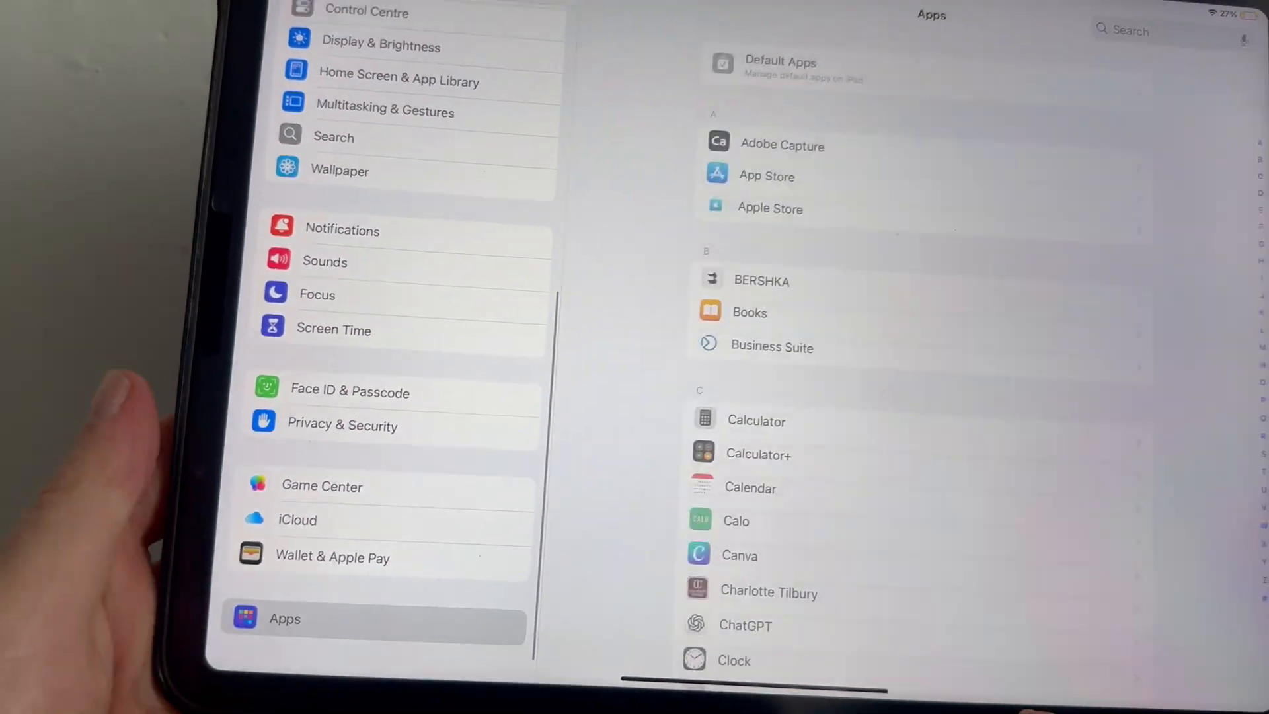
scroll("down", 3)
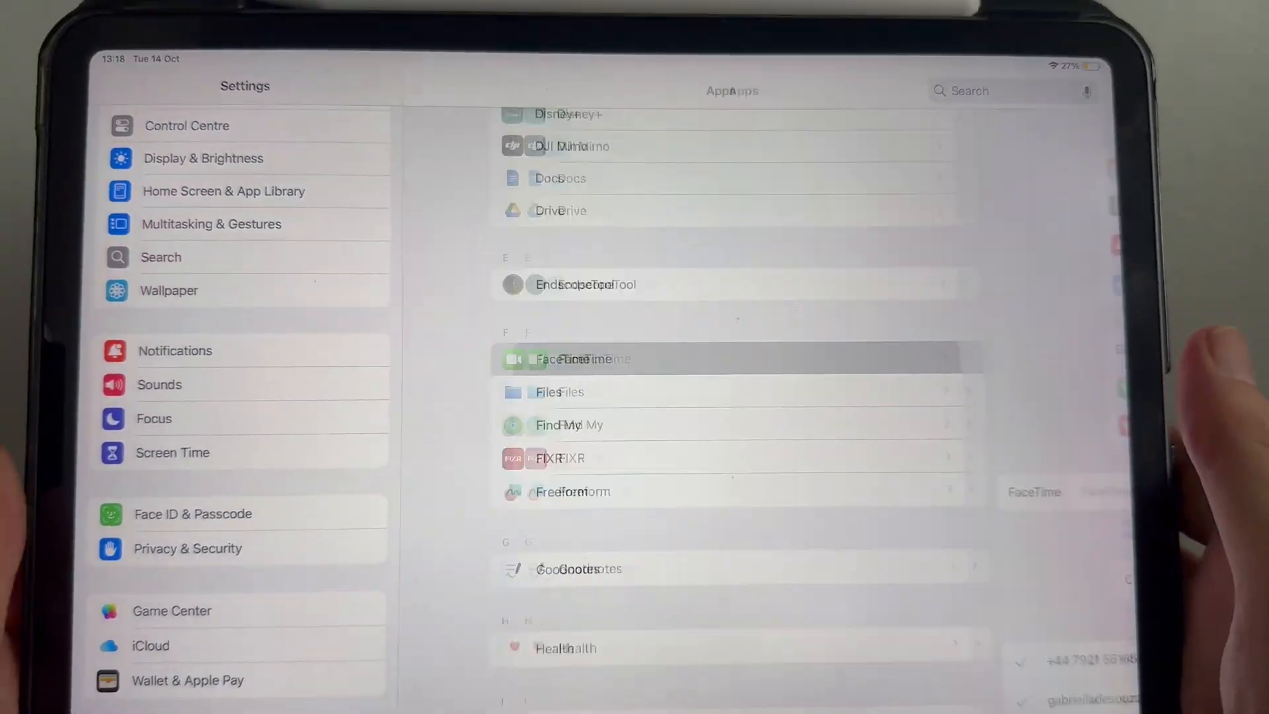
Review FaceTime's settings: FaceTime and Calls from iPhone on, reachable addresses and caller ID.
left_click(582, 358)
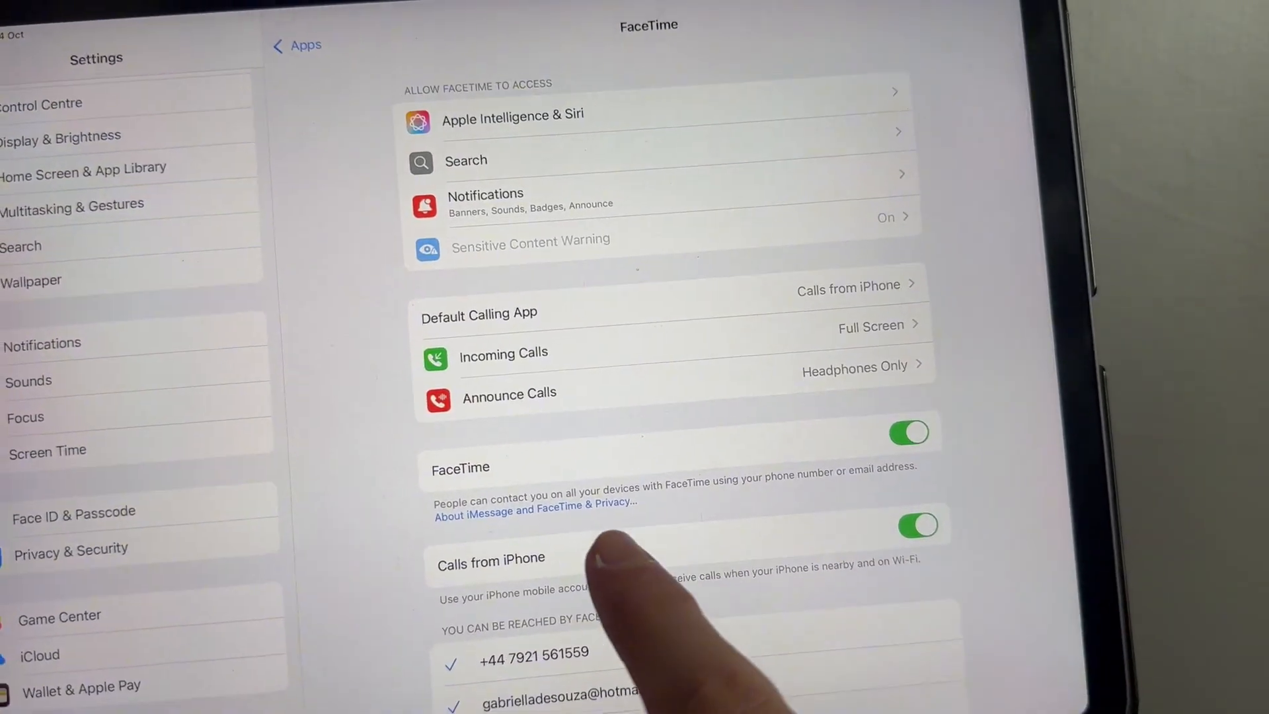
scroll("down", 3)
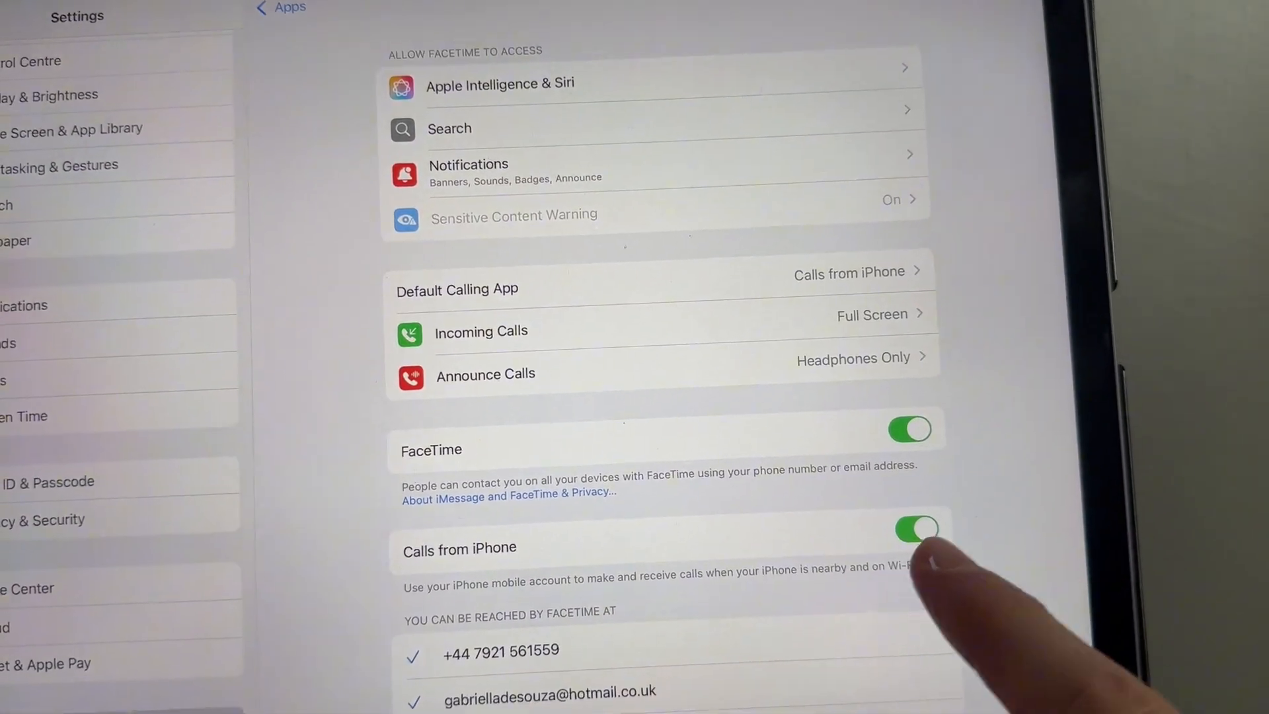
scroll("down", 3)
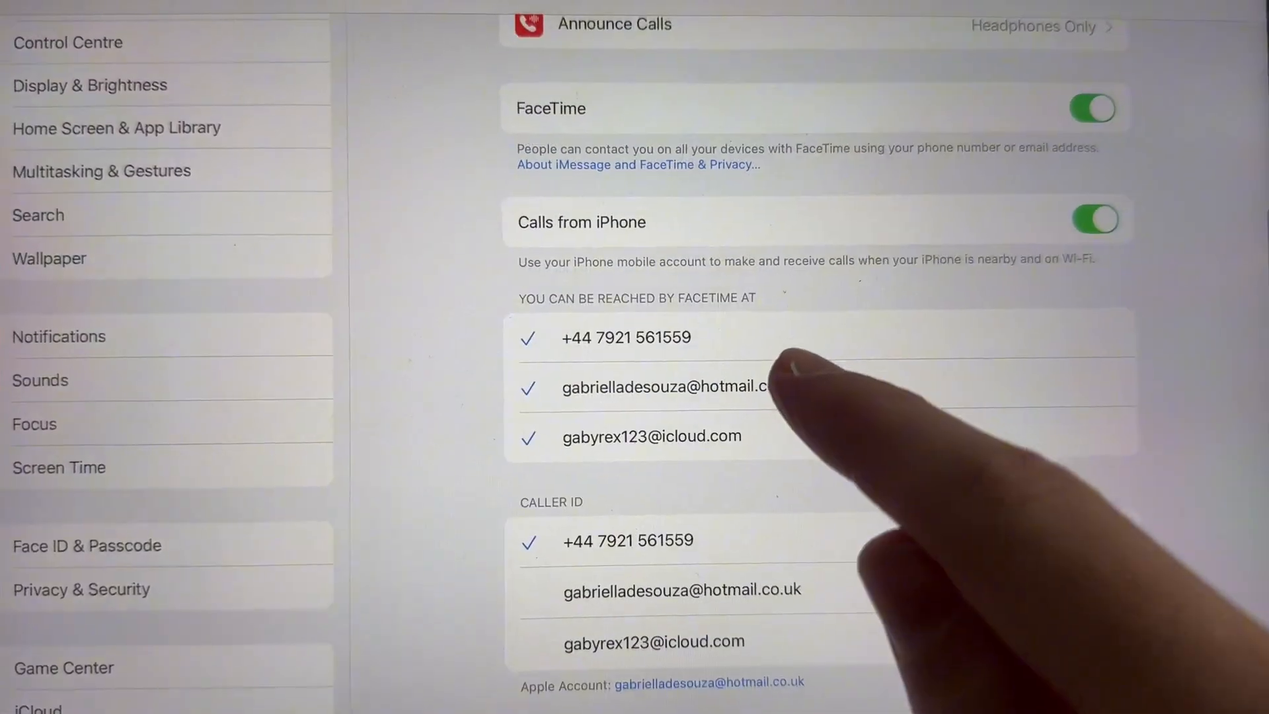
scroll("down", 3)
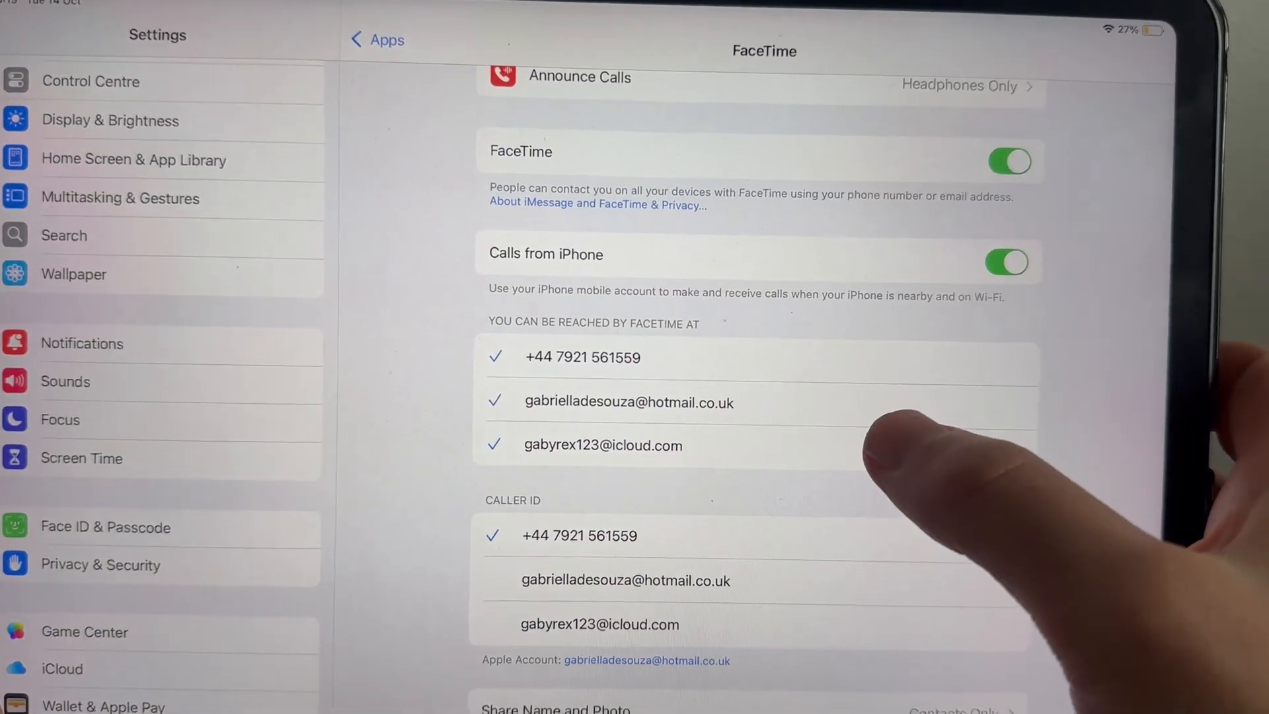
scroll("down", 3)
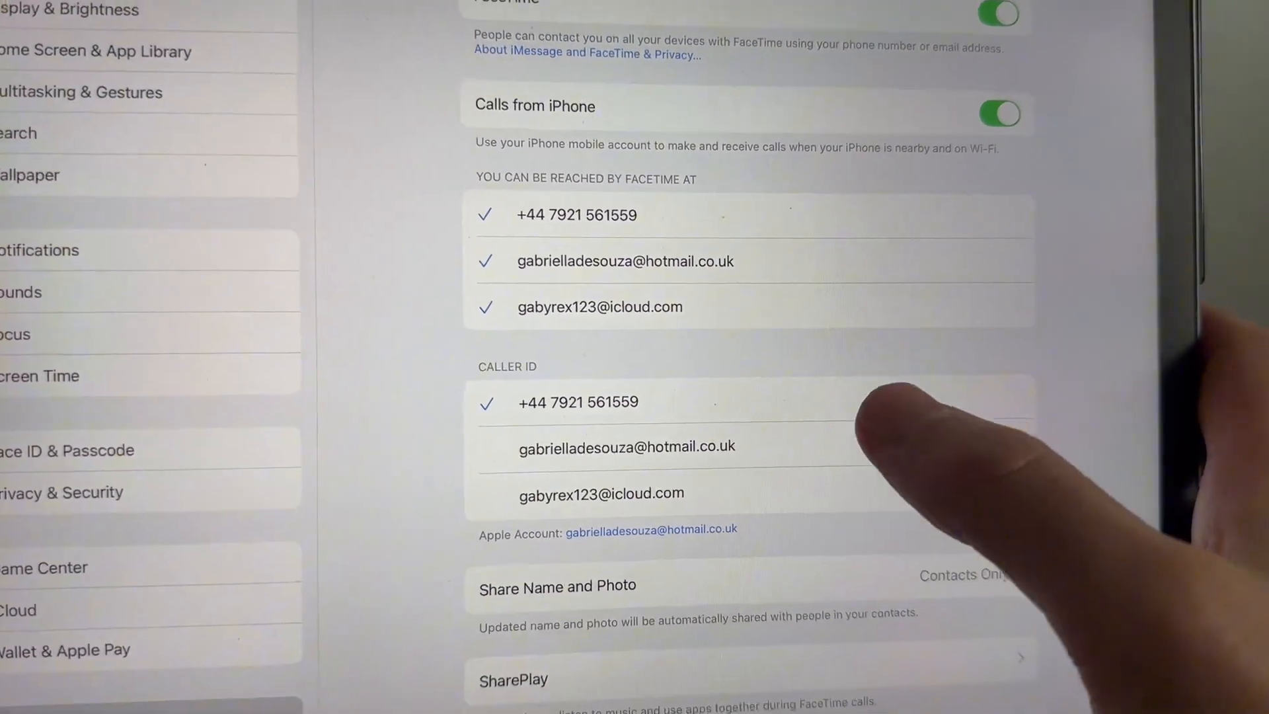
scroll("down", 3)
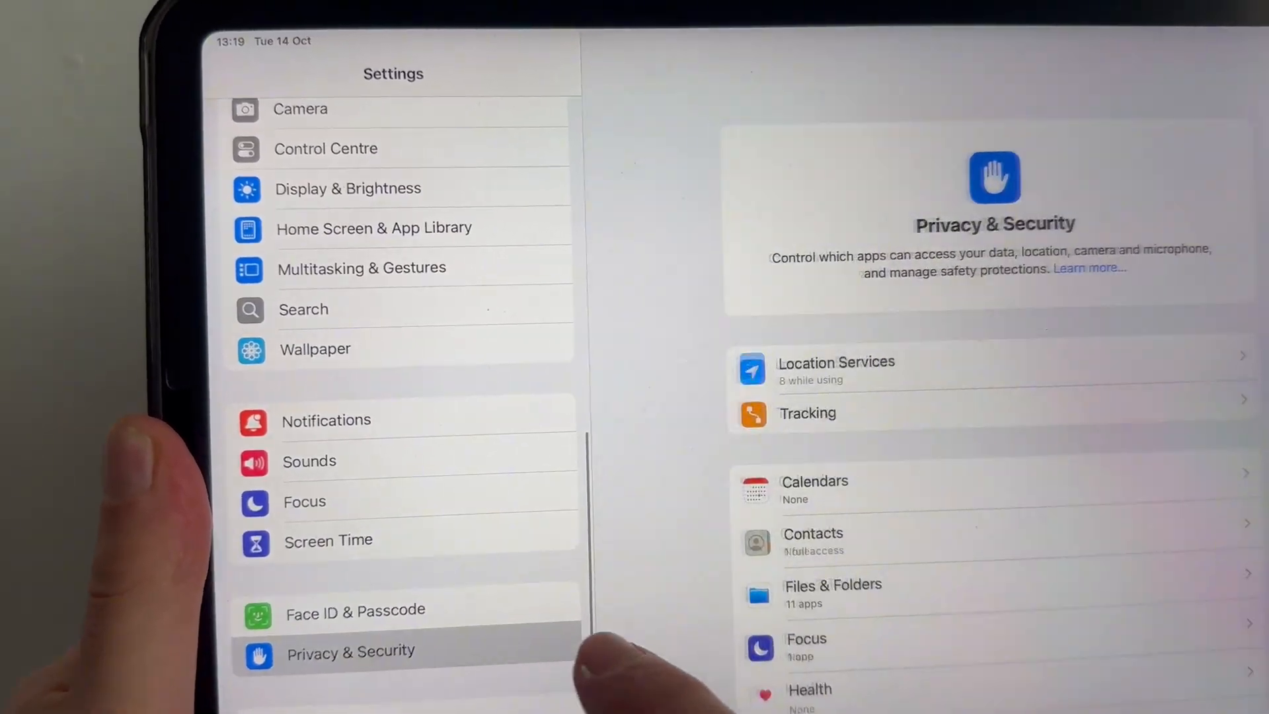
Check Lockdown Mode under Privacy & Security is off, then return toward the Apps list.
scroll("down", 3)
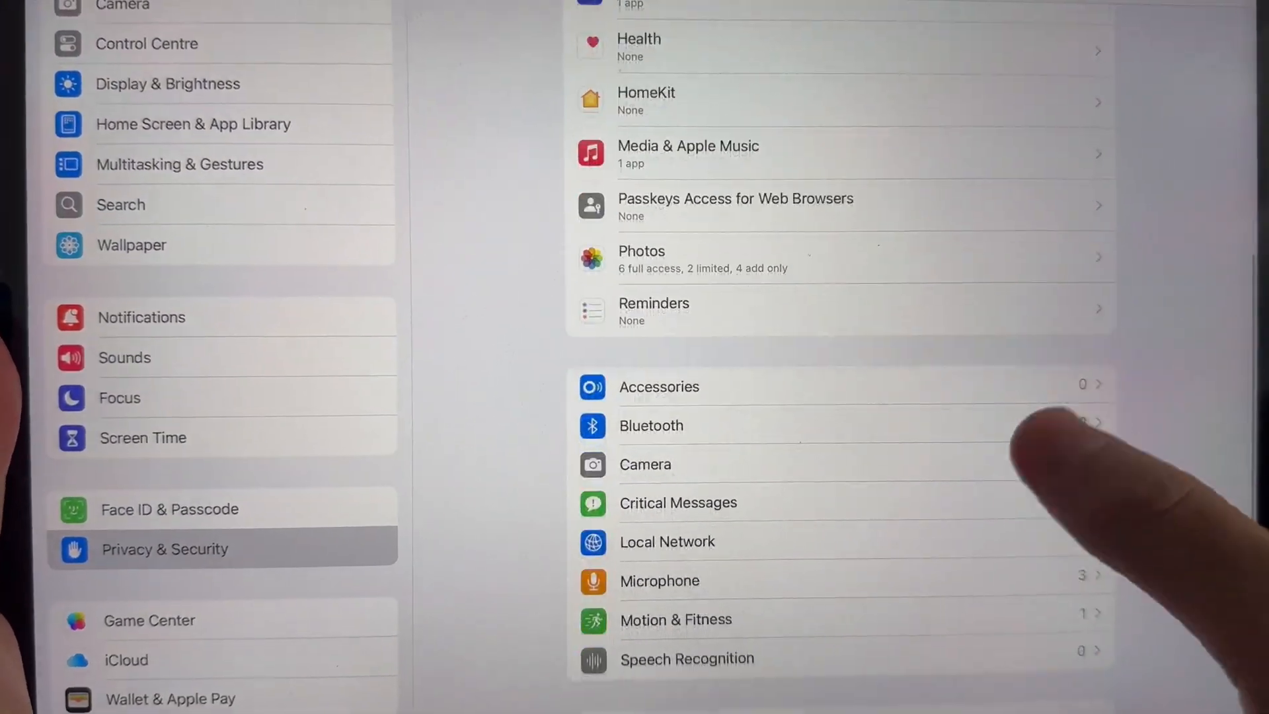
scroll("down", 3)
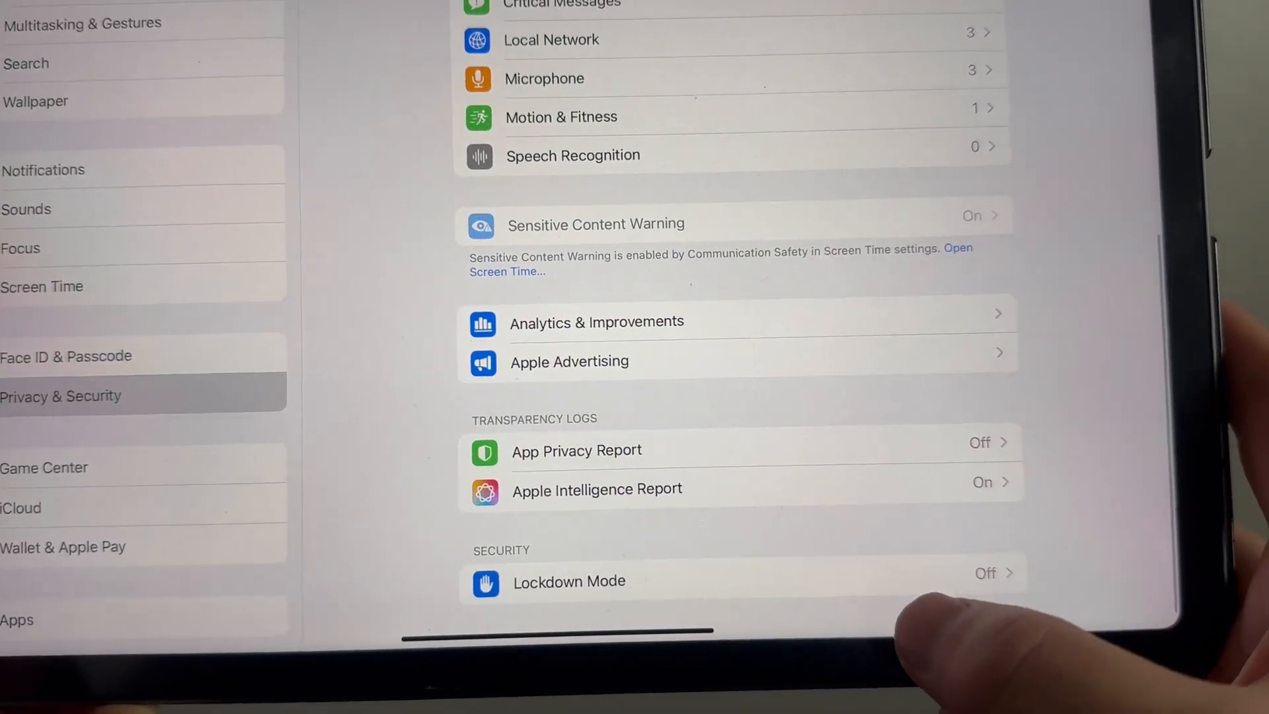
left_click(568, 582)
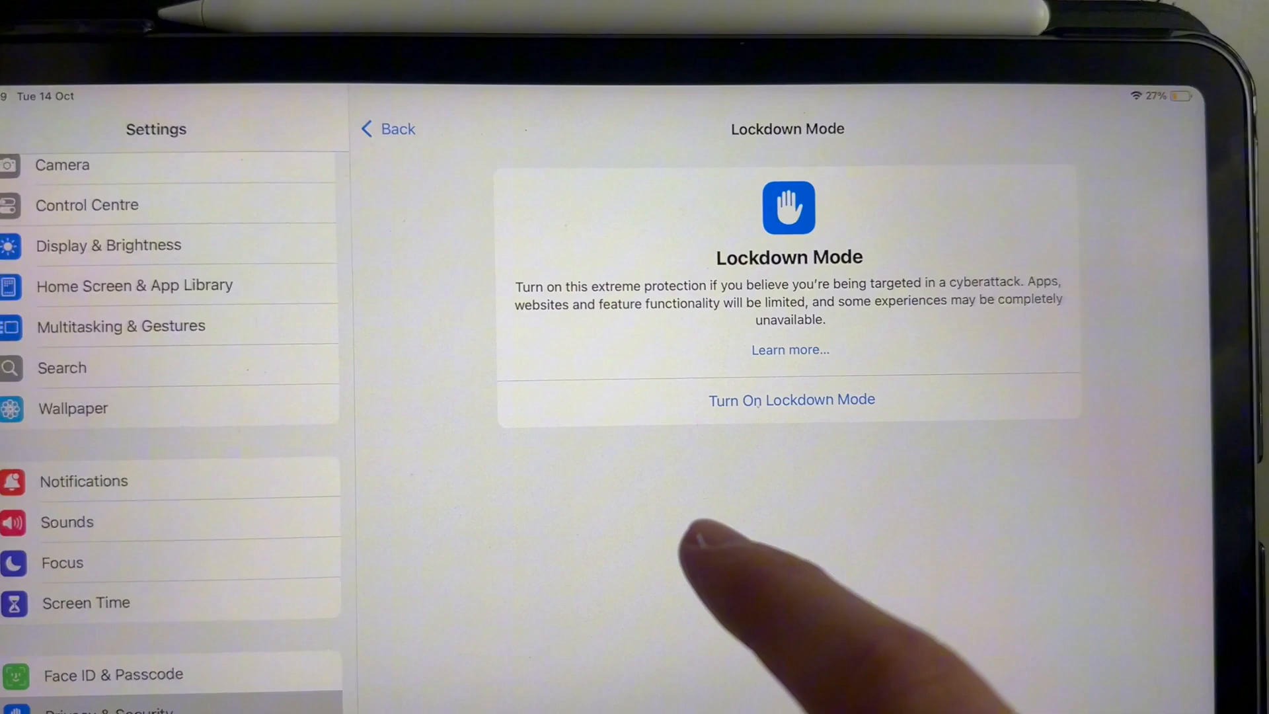
left_click(388, 129)
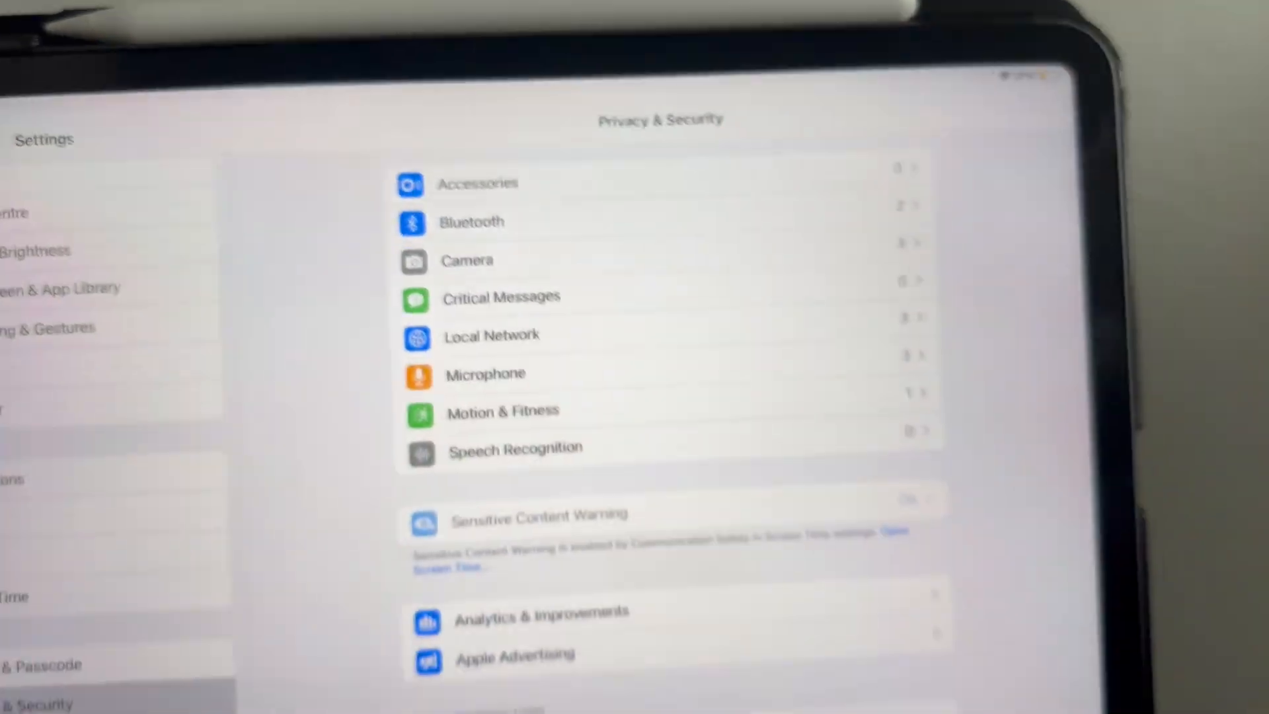
scroll("down", 3)
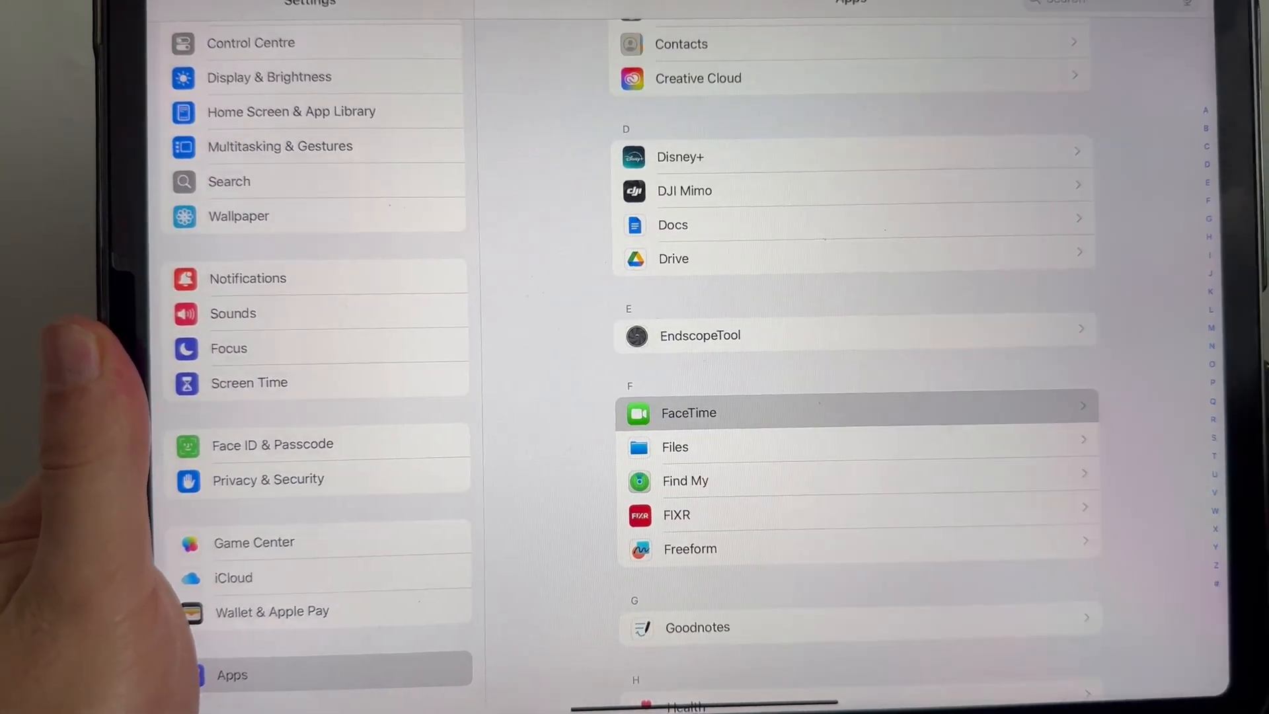
Switch FaceTime off and back on in its settings, then move to General.
left_click(689, 412)
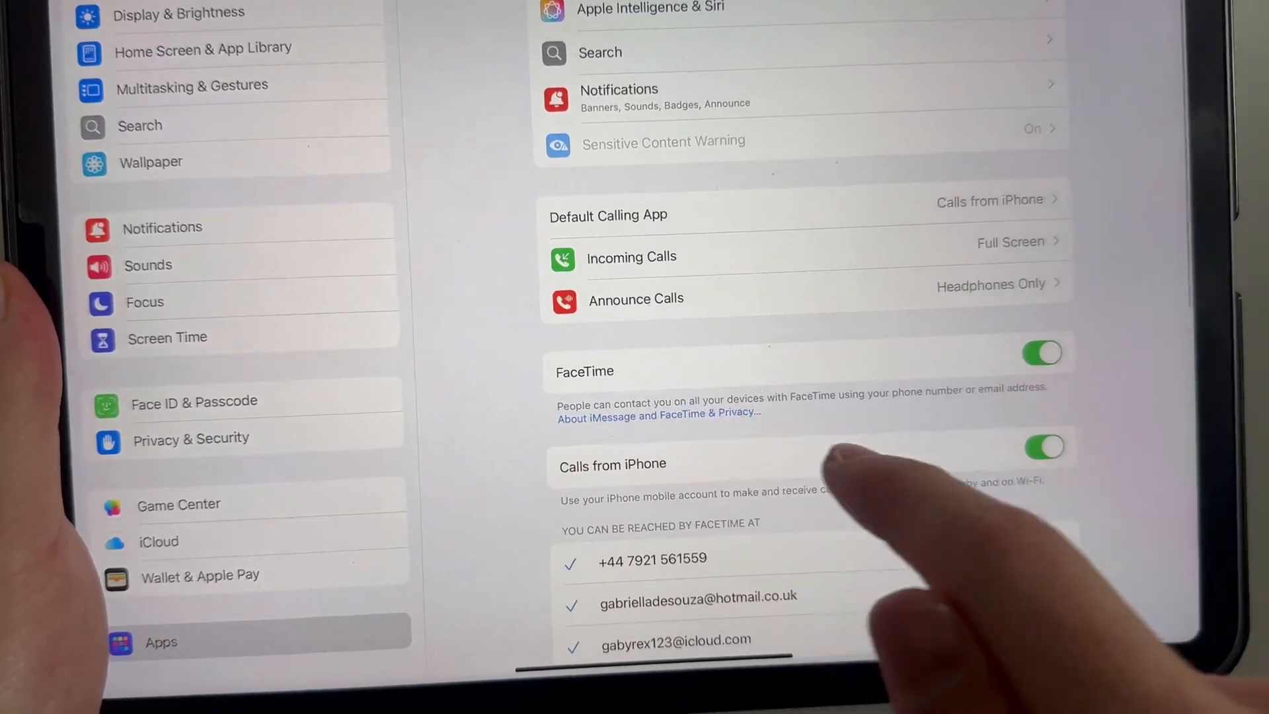
left_click(1041, 353)
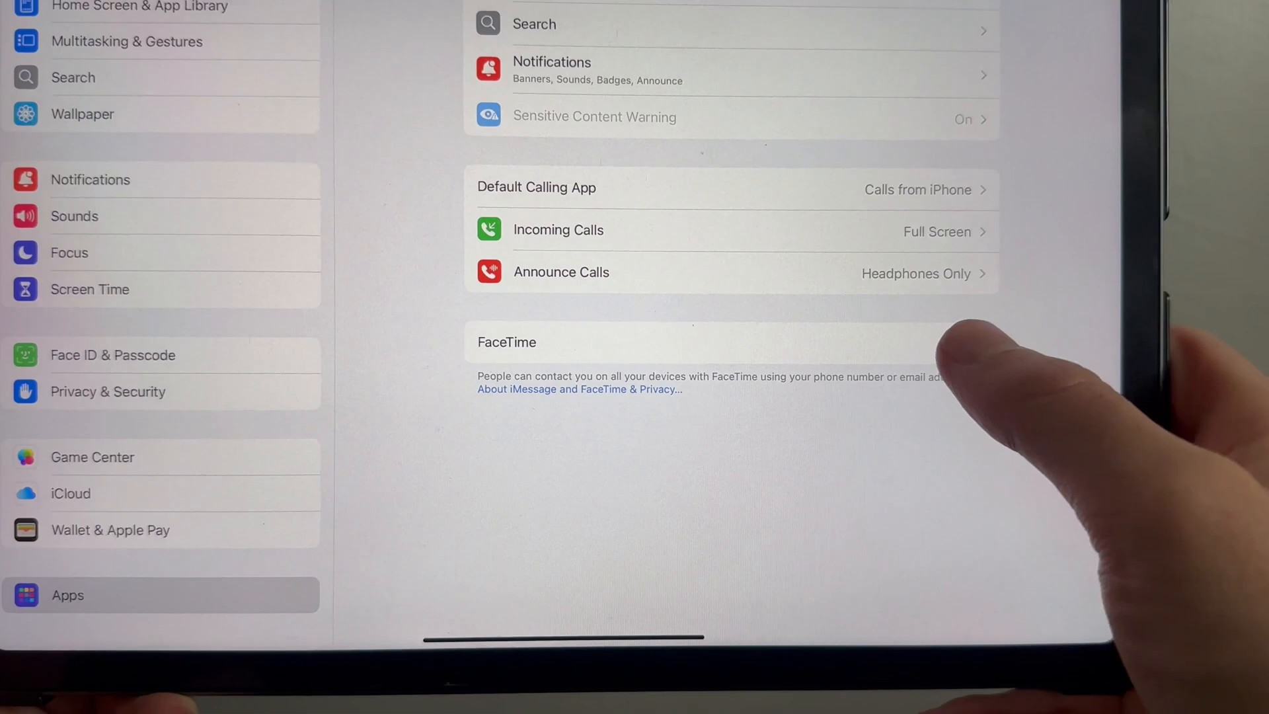
left_click(936, 330)
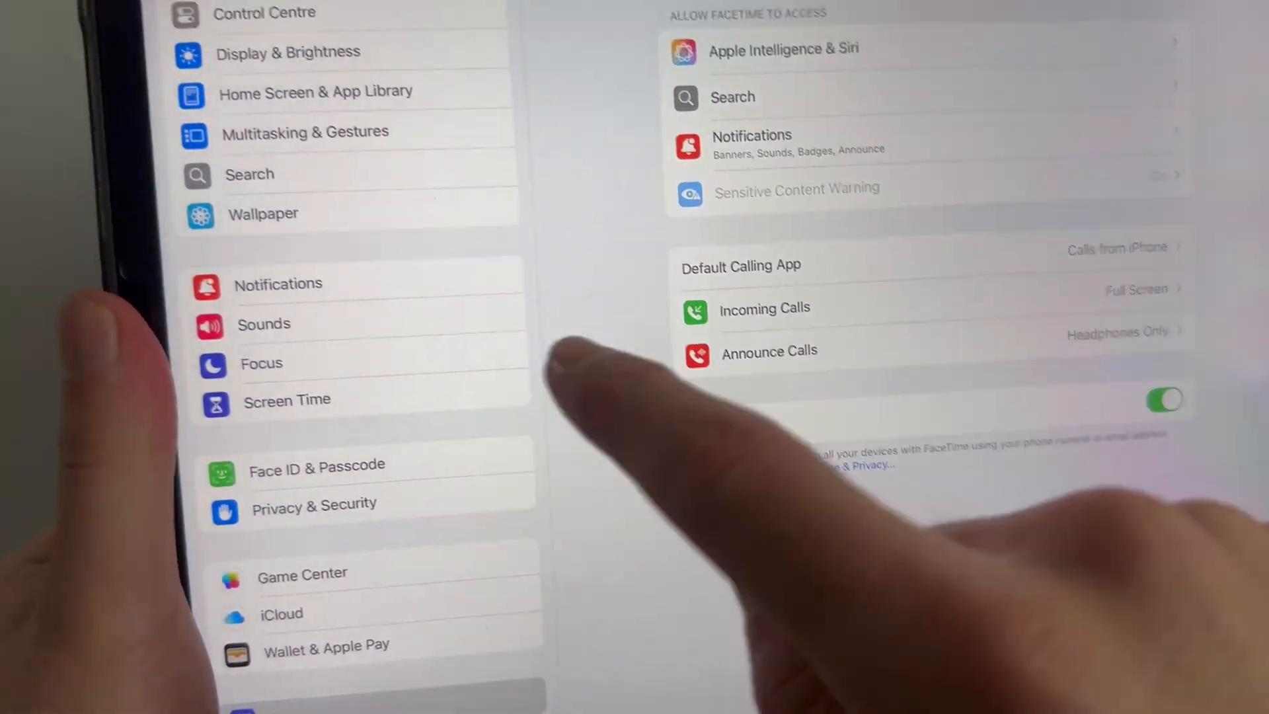
left_click(244, 554)
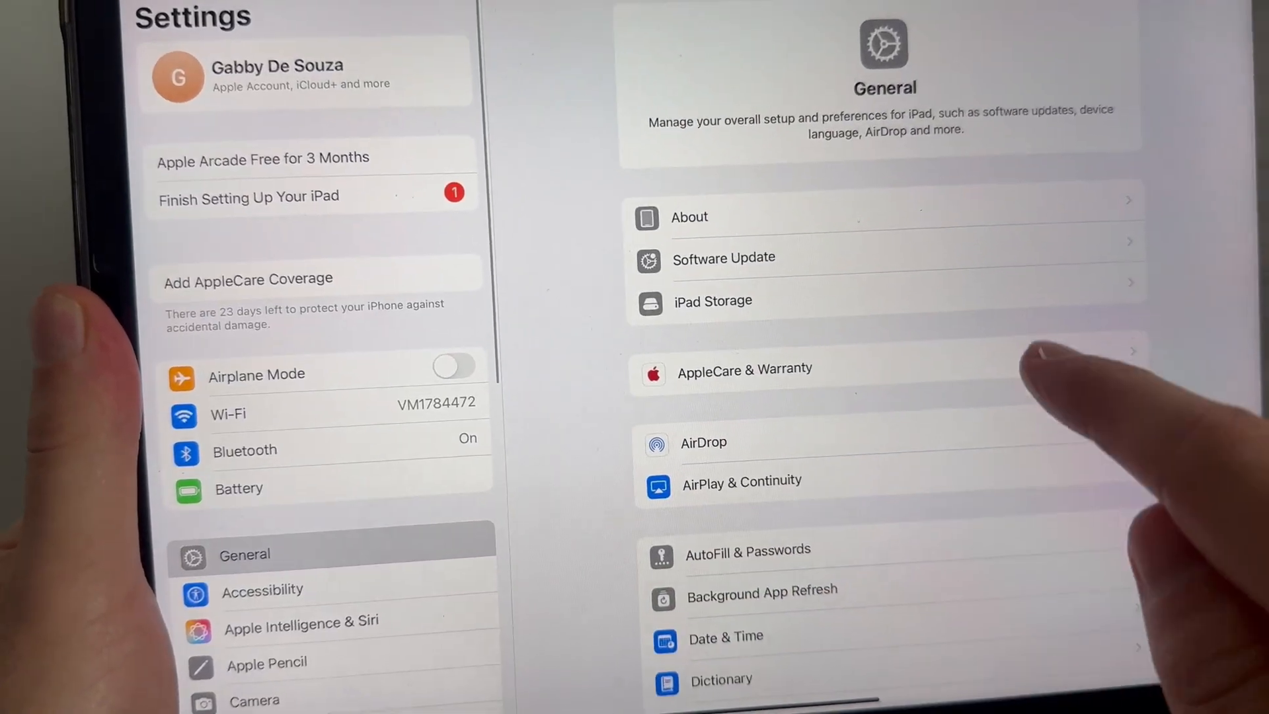
Review Software Update showing iPadOS 18.7.1 available.
left_click(723, 257)
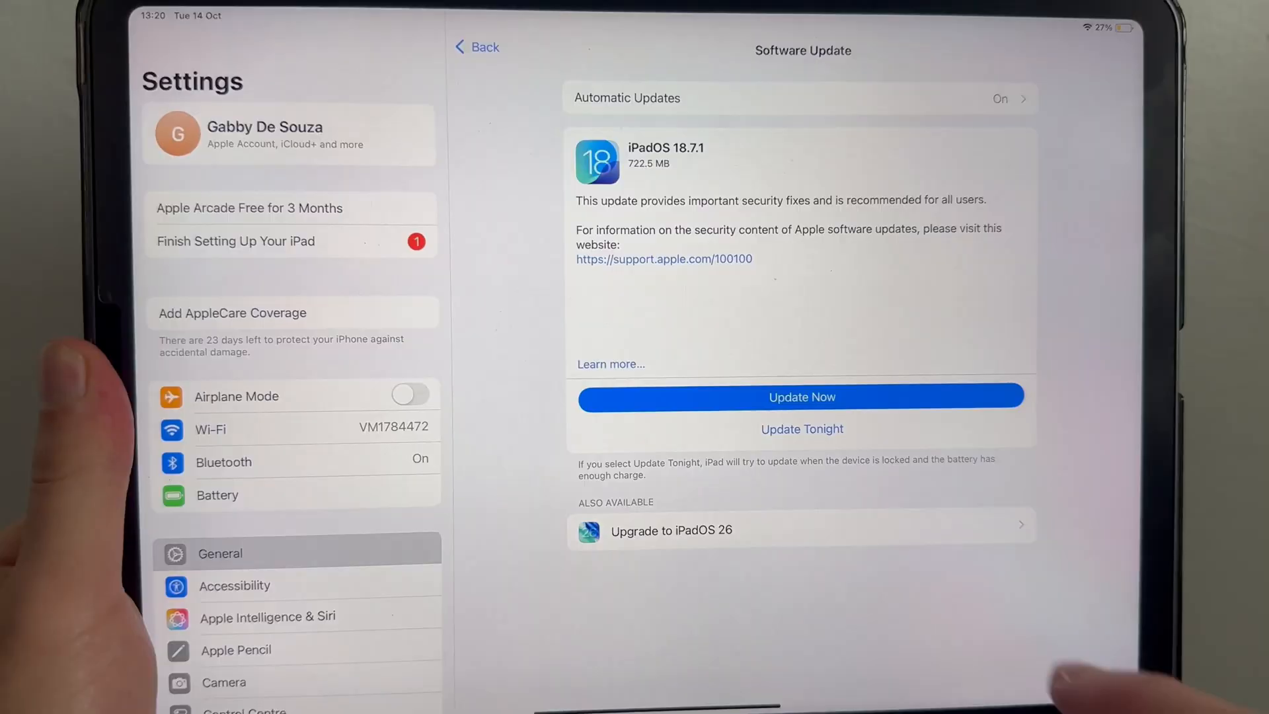
scroll("down", 3)
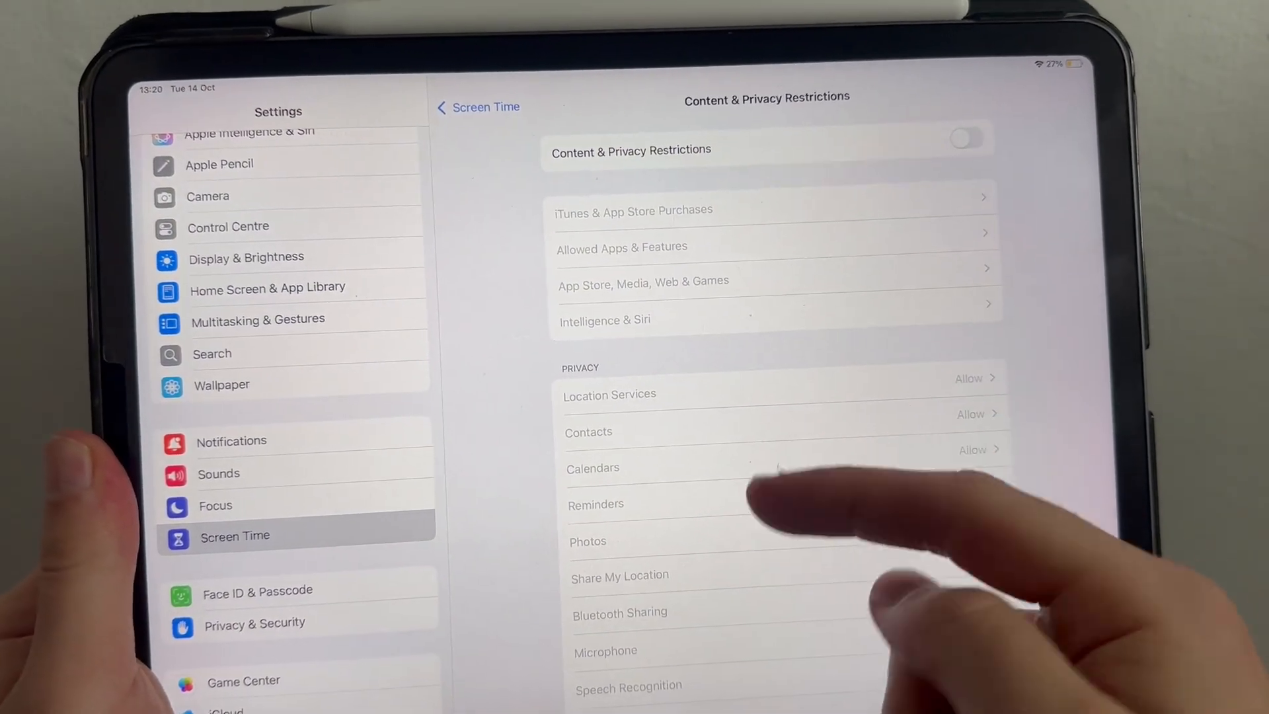
Confirm Screen Time's Content & Privacy Restrictions are off with privacy items set to Allow.
scroll("down", 3)
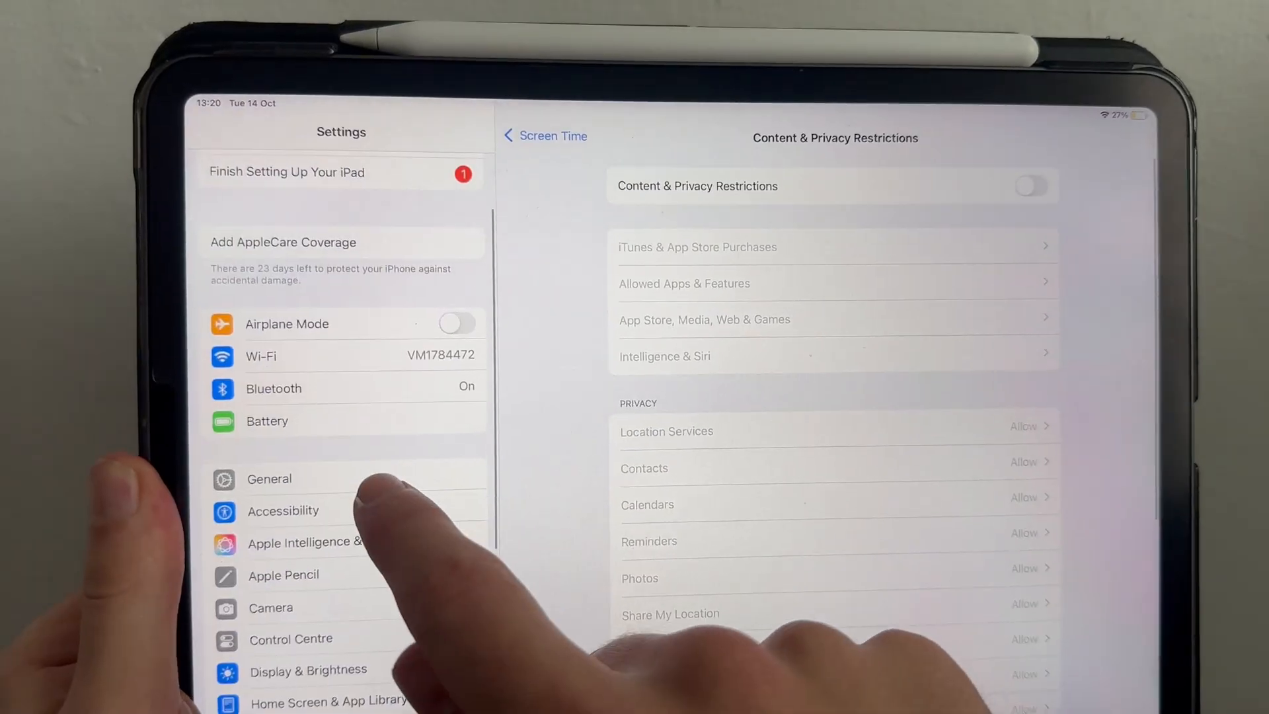
Start Reset All Settings under Transfer or Reset iPad so the passcode prompt appears.
left_click(268, 478)
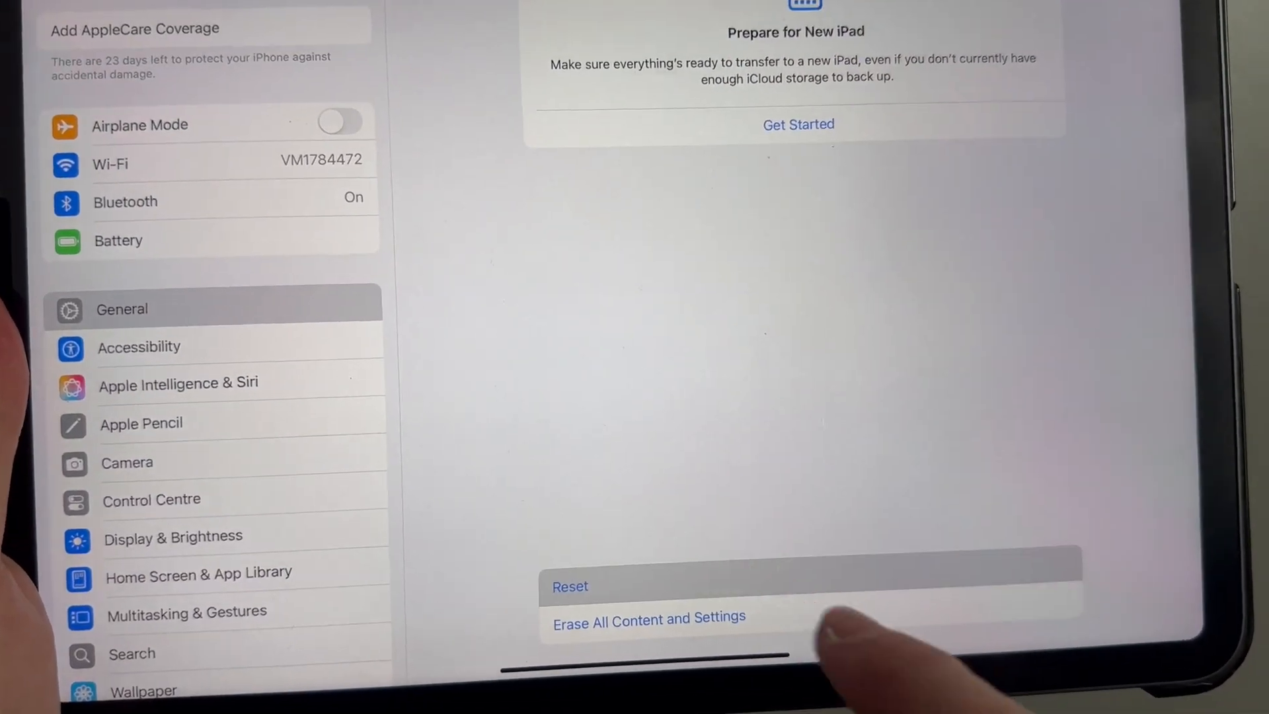
left_click(568, 586)
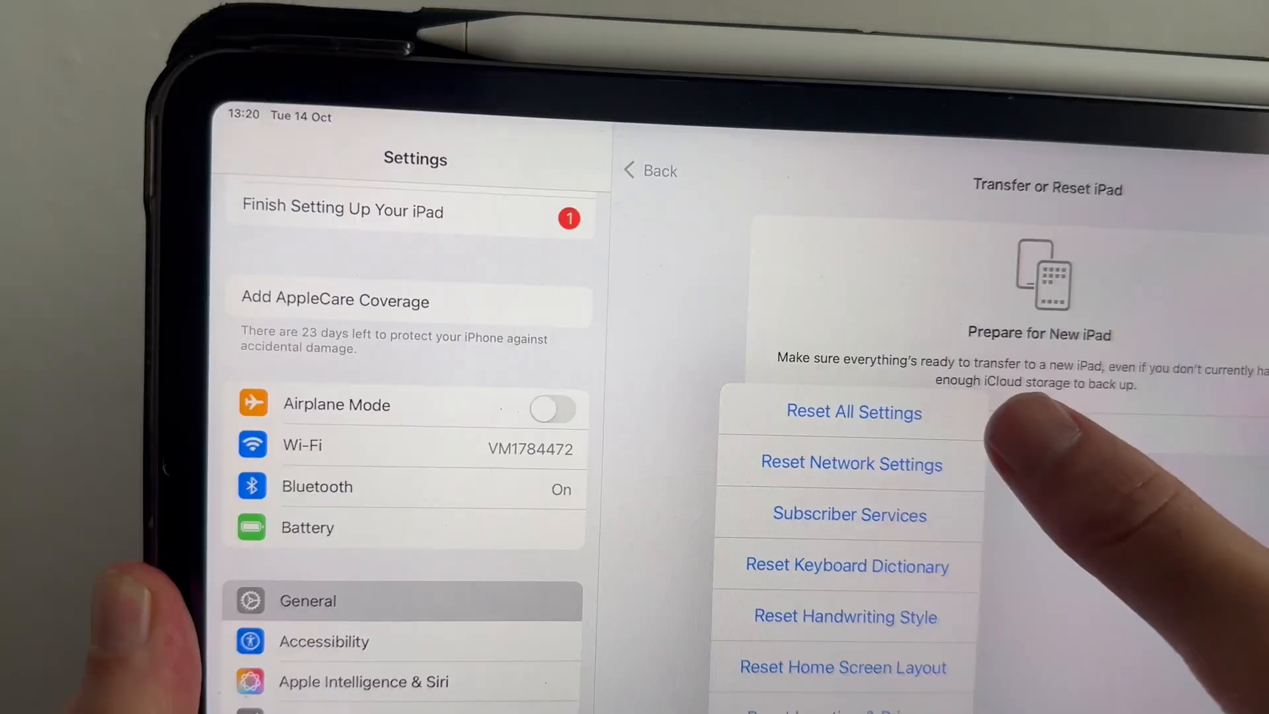
left_click(853, 413)
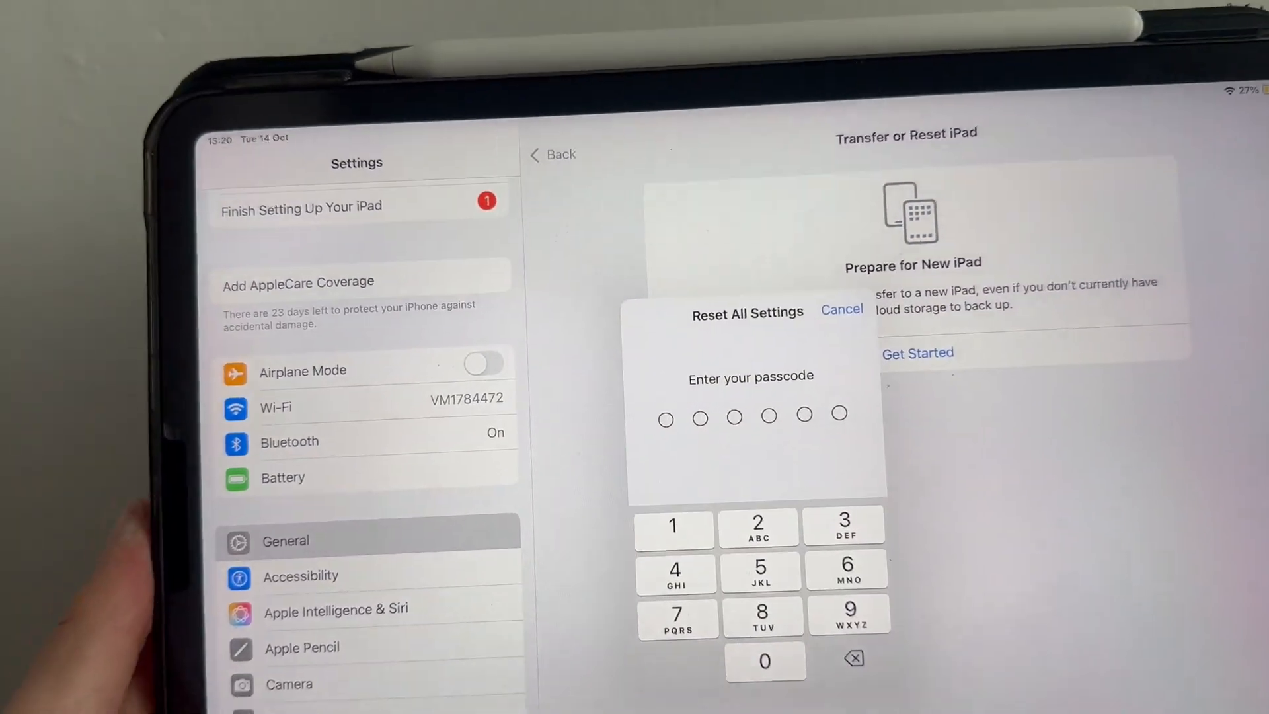